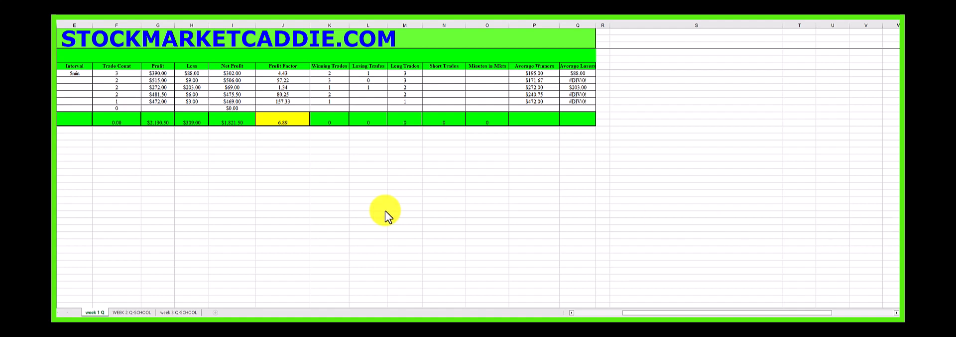
mouse_move(218, 158)
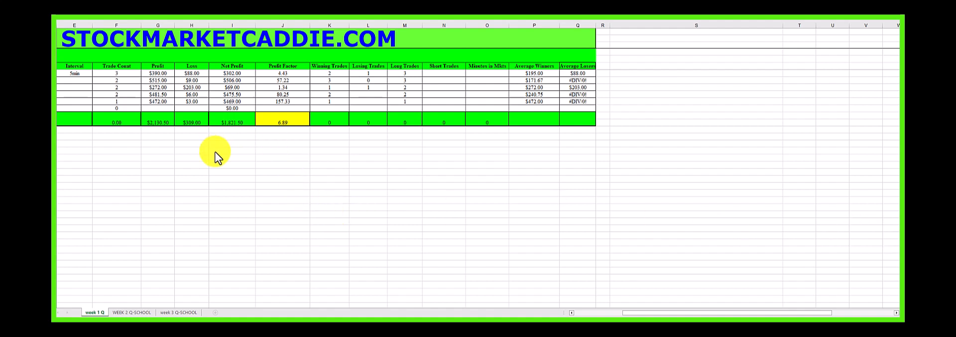
mouse_move(141, 131)
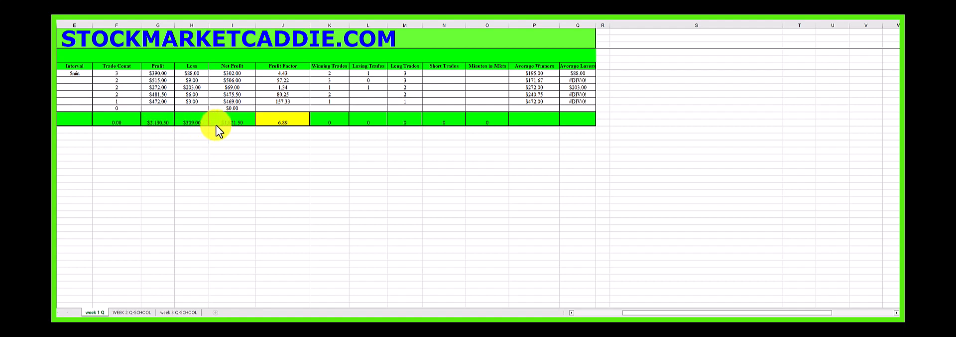
mouse_move(231, 131)
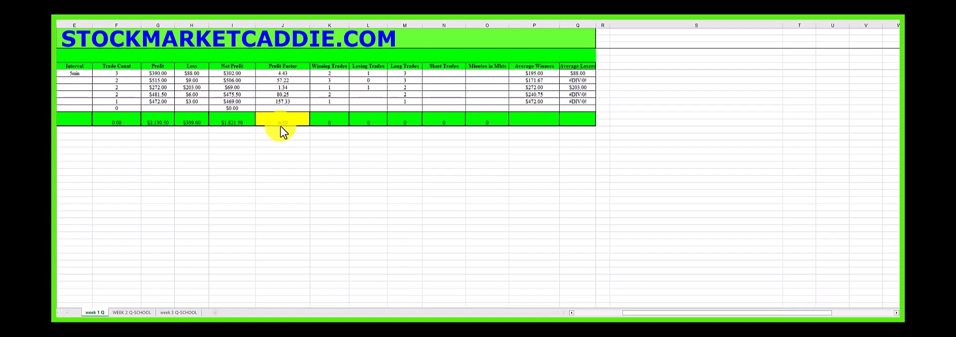
mouse_move(290, 131)
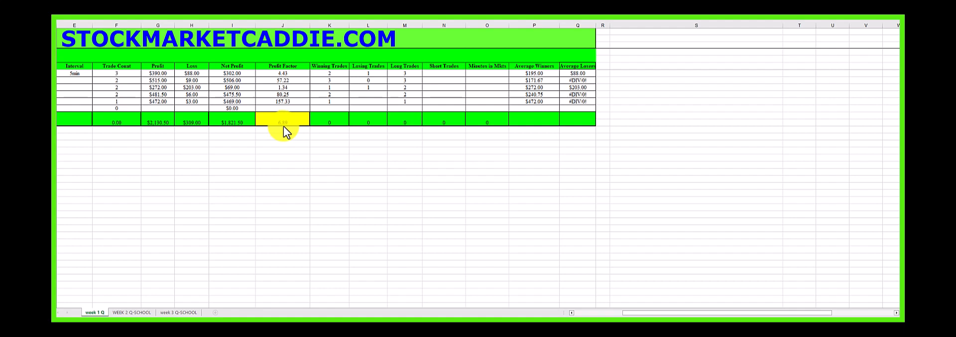
mouse_move(287, 161)
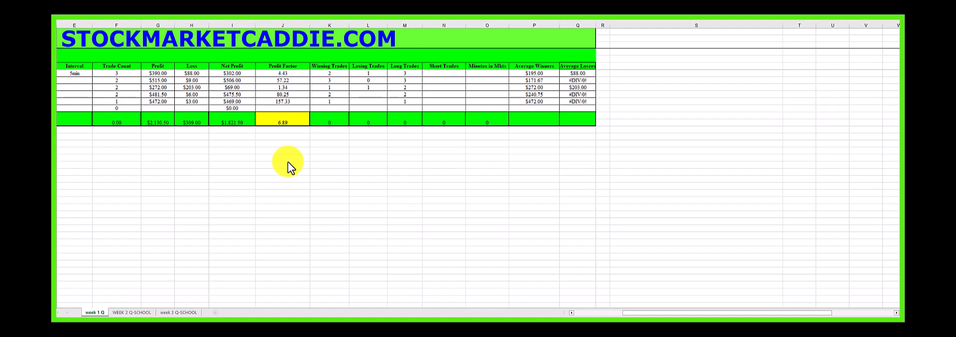
mouse_move(289, 160)
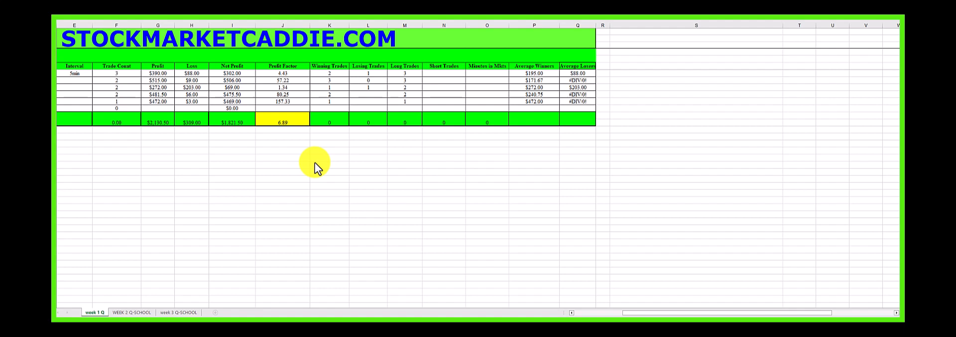
mouse_move(108, 299)
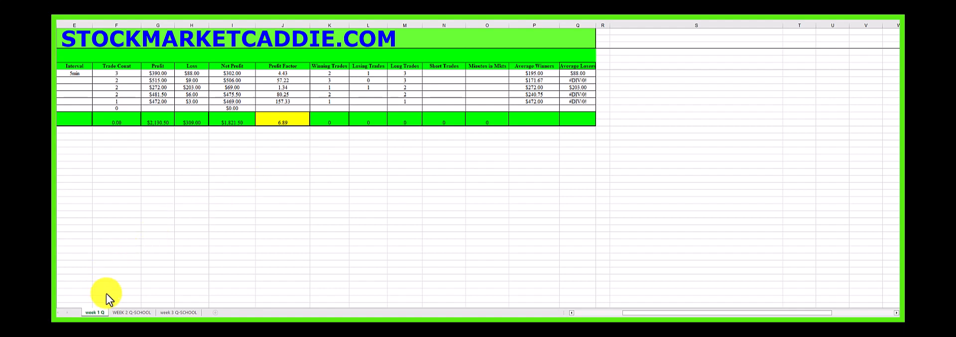
- Show the WEEK 2 Q SCHOOL sheet with 11/20–11/24/2023 trades and 2.53 profit factor
left_click(329, 227)
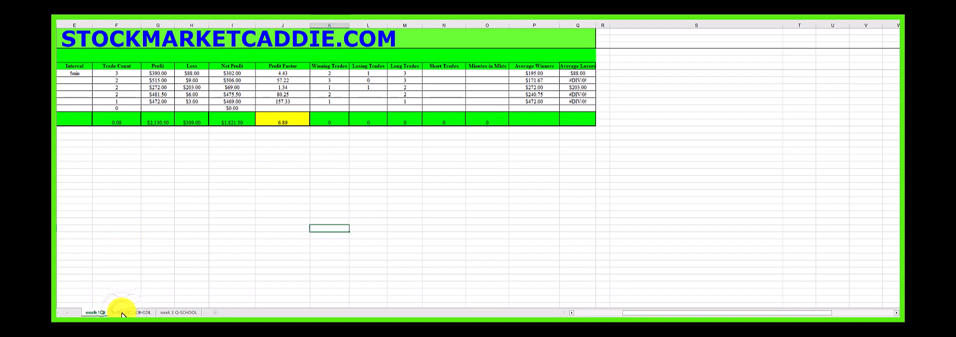
left_click(131, 311)
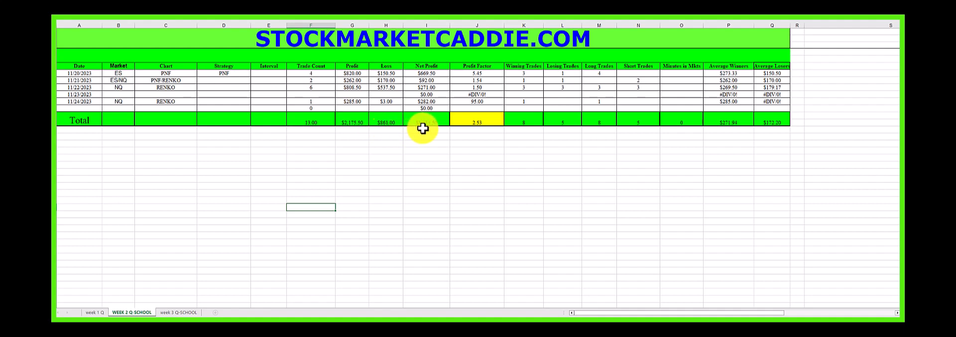
mouse_move(432, 128)
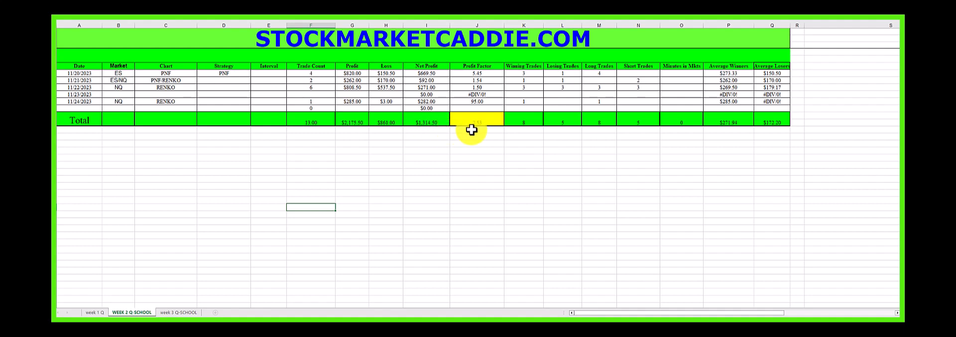
mouse_move(481, 128)
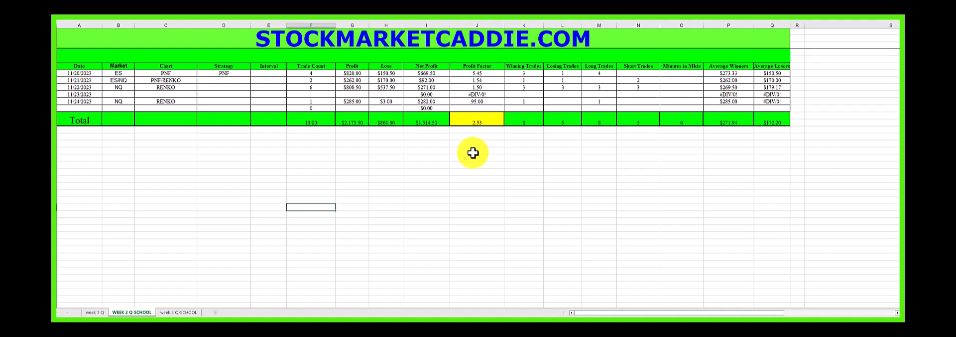
mouse_move(215, 291)
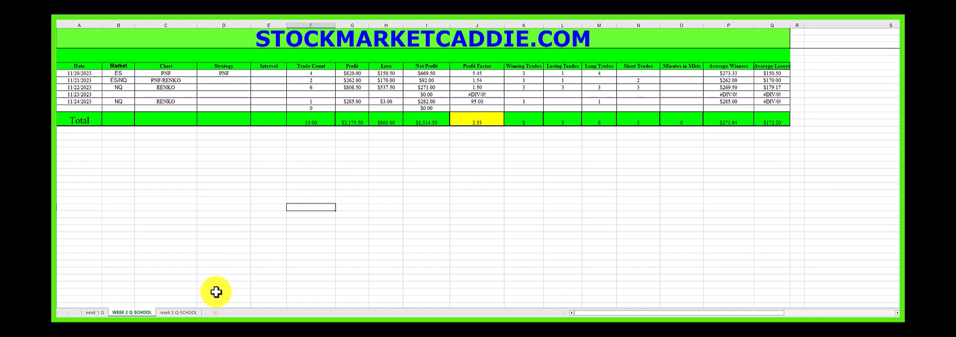
- Show the week 3 Q SCHOOL sheet with NQ Renko Classic trades and 7.91 profit factor
left_click(178, 312)
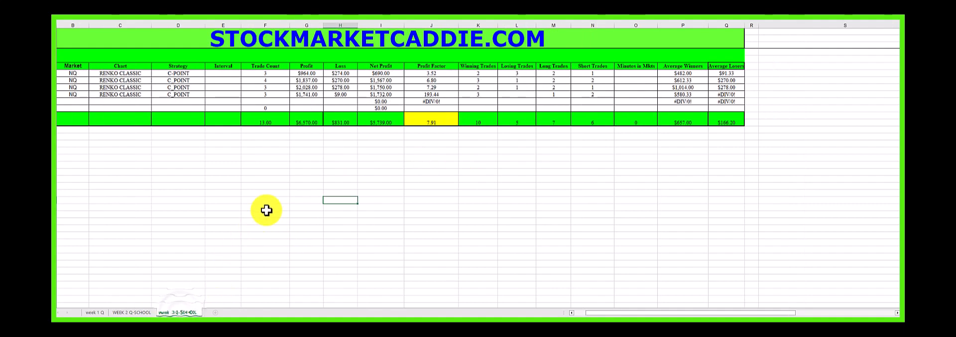
left_click(178, 312)
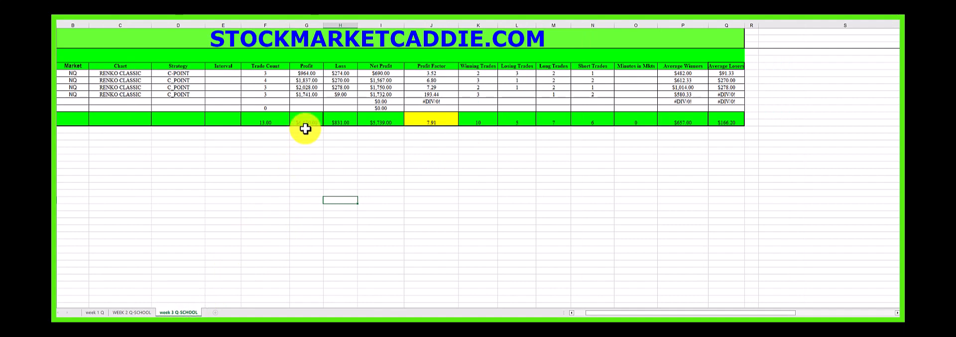
mouse_move(312, 129)
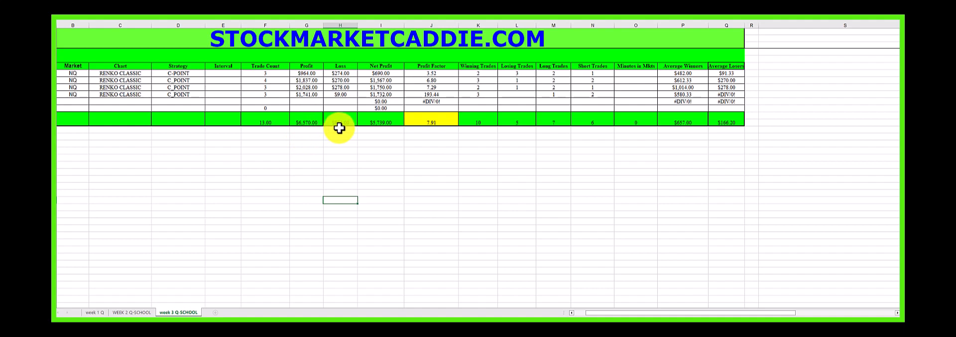
mouse_move(341, 127)
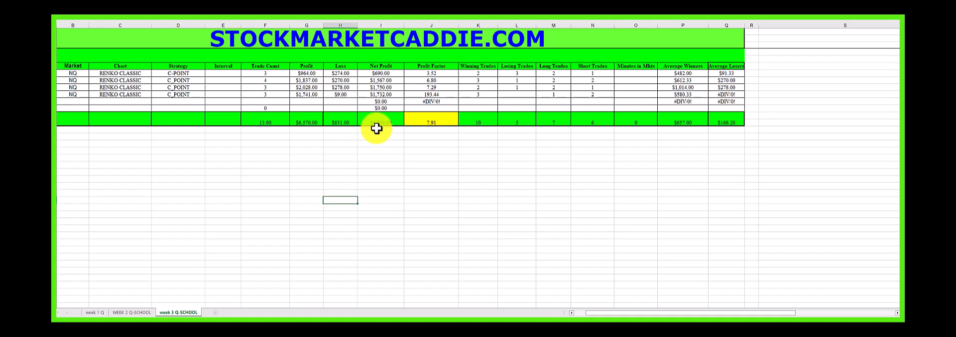
mouse_move(383, 130)
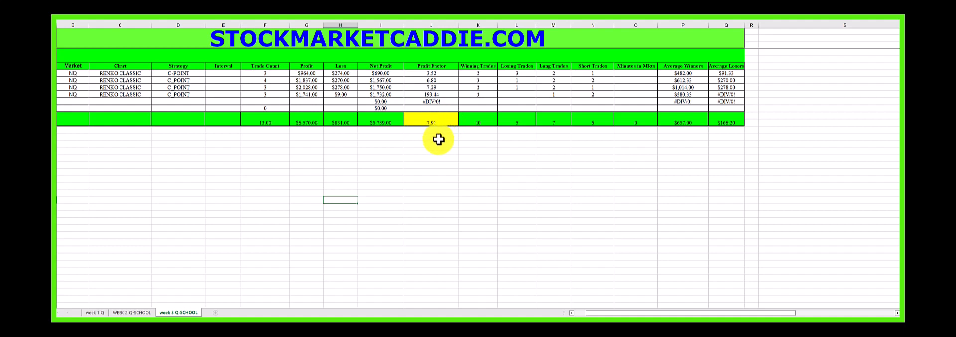
mouse_move(443, 137)
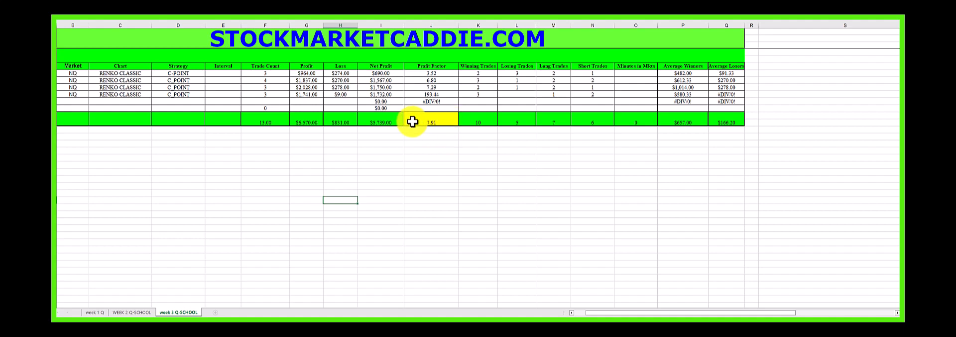
mouse_move(401, 127)
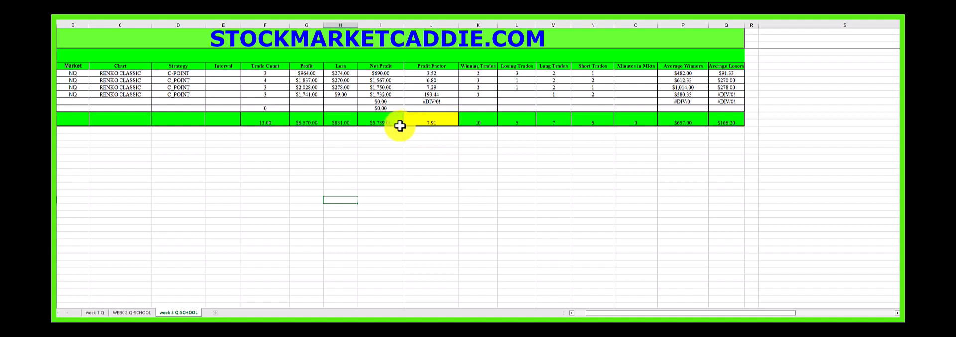